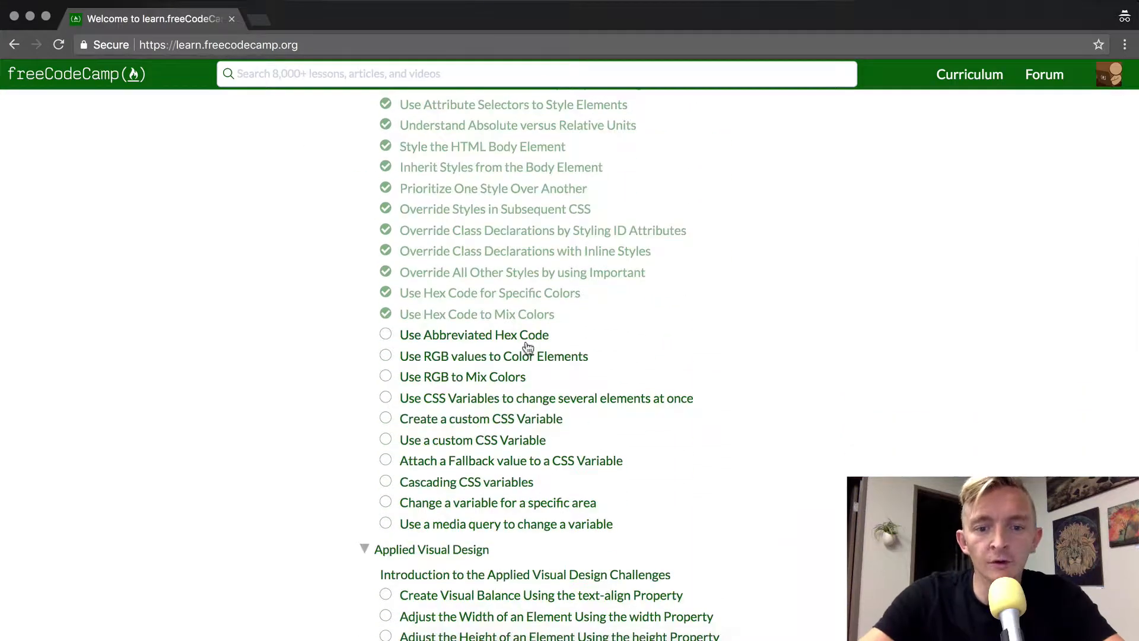
Step: Open the 'Use Abbreviated Hex Code' lesson from the curriculum list
click(473, 335)
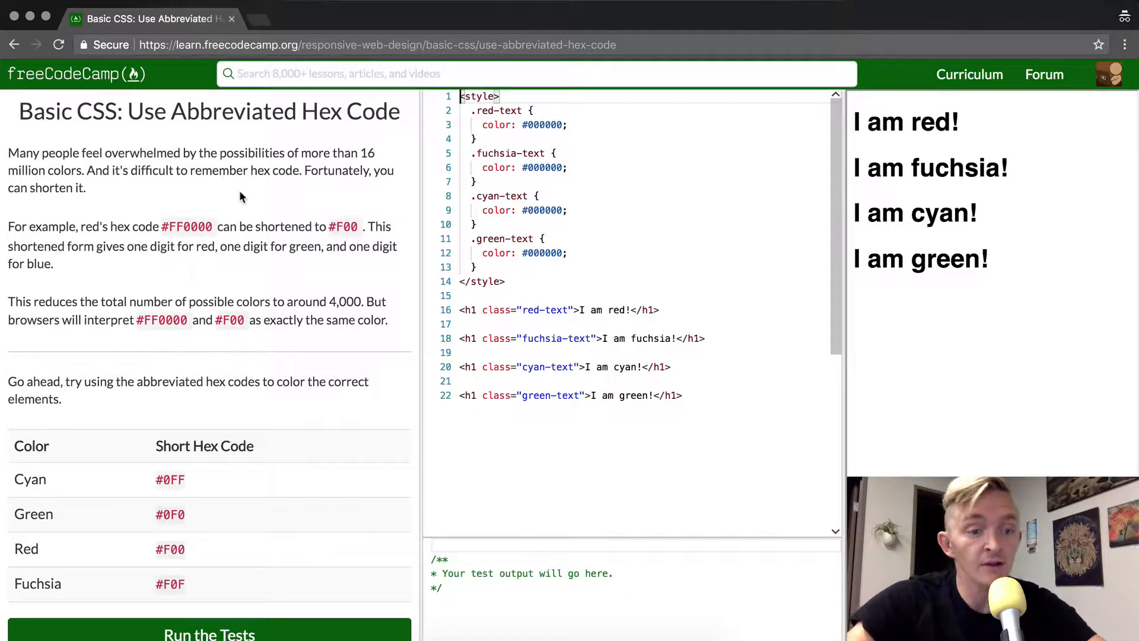
scroll(down, 3)
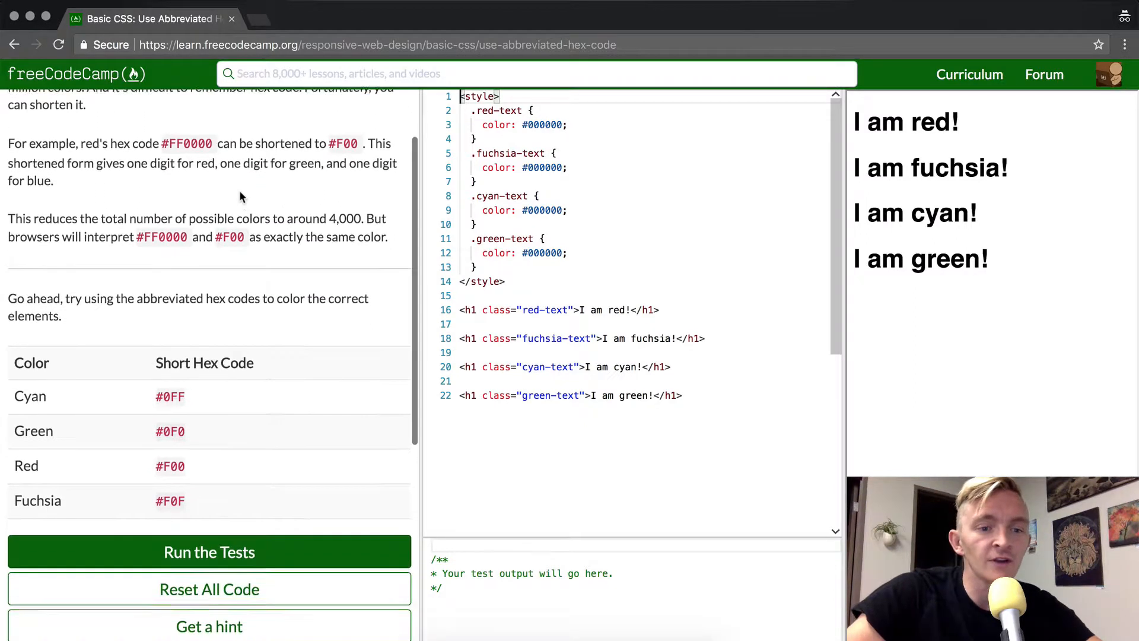
scroll(down, 3)
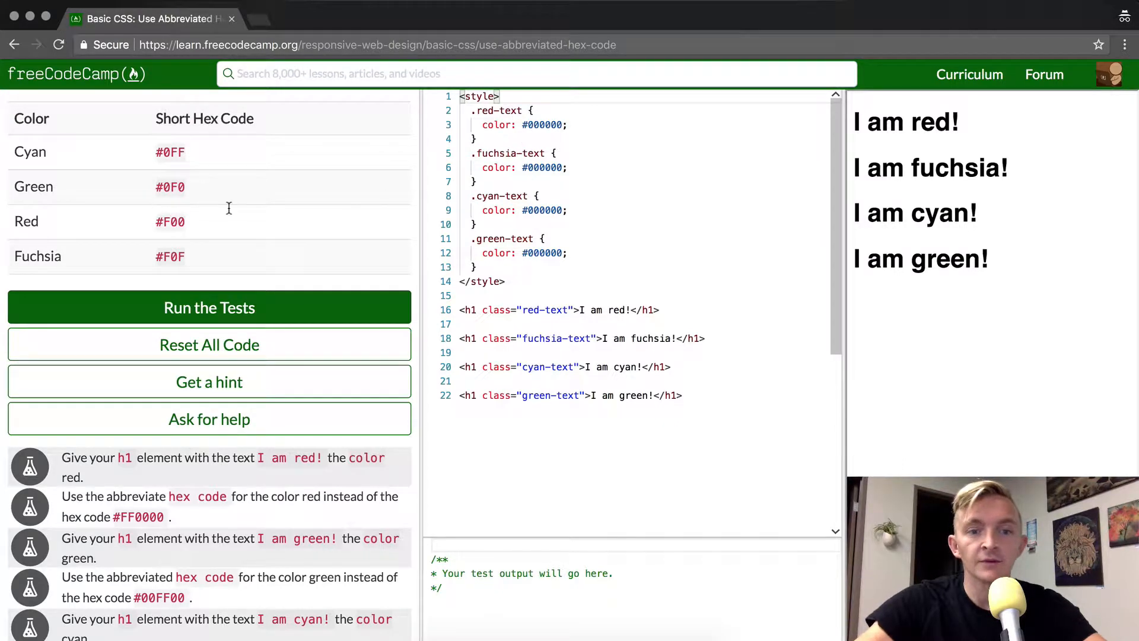
Step: Replace the four #000000 values with #f00, #f0f, #0ff and #0f0
double_click(542, 124)
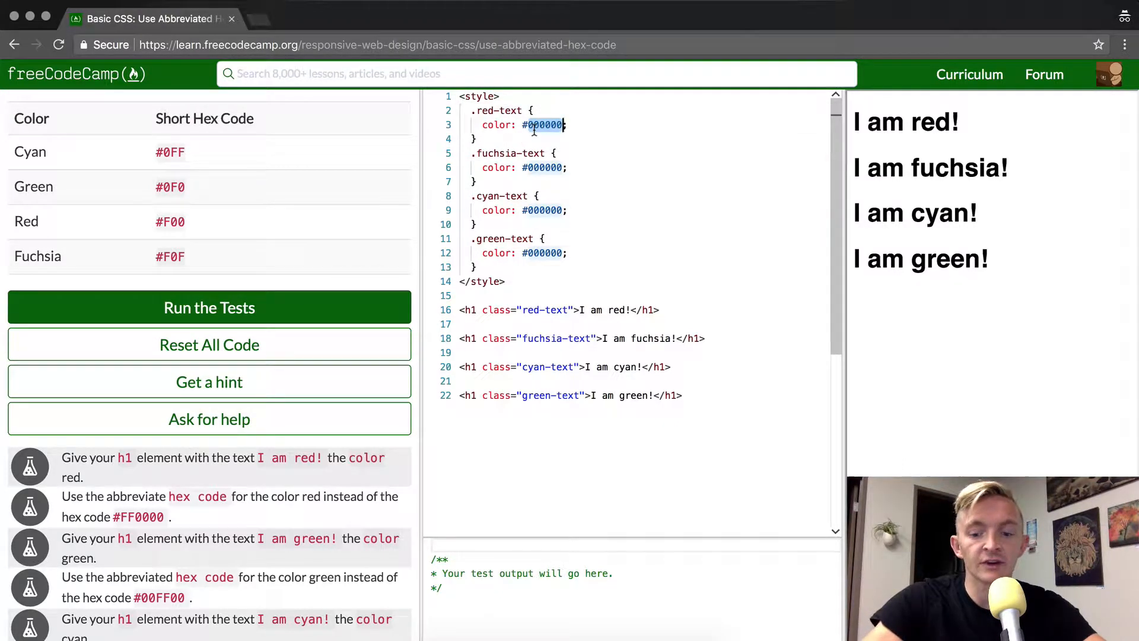
text(#f00)
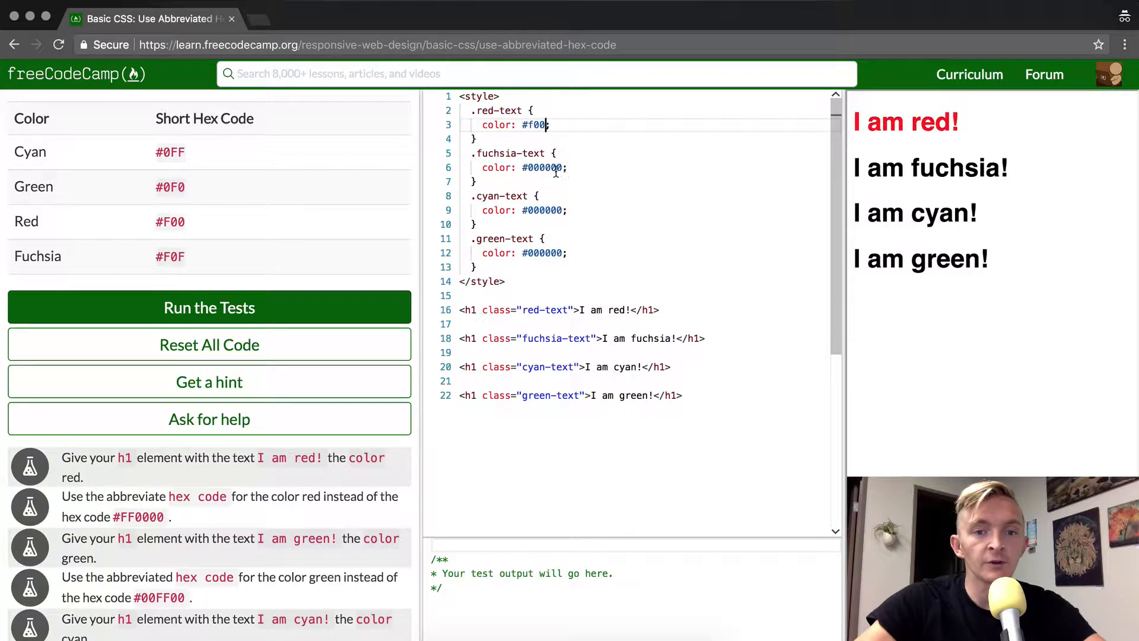
double_click(541, 167)
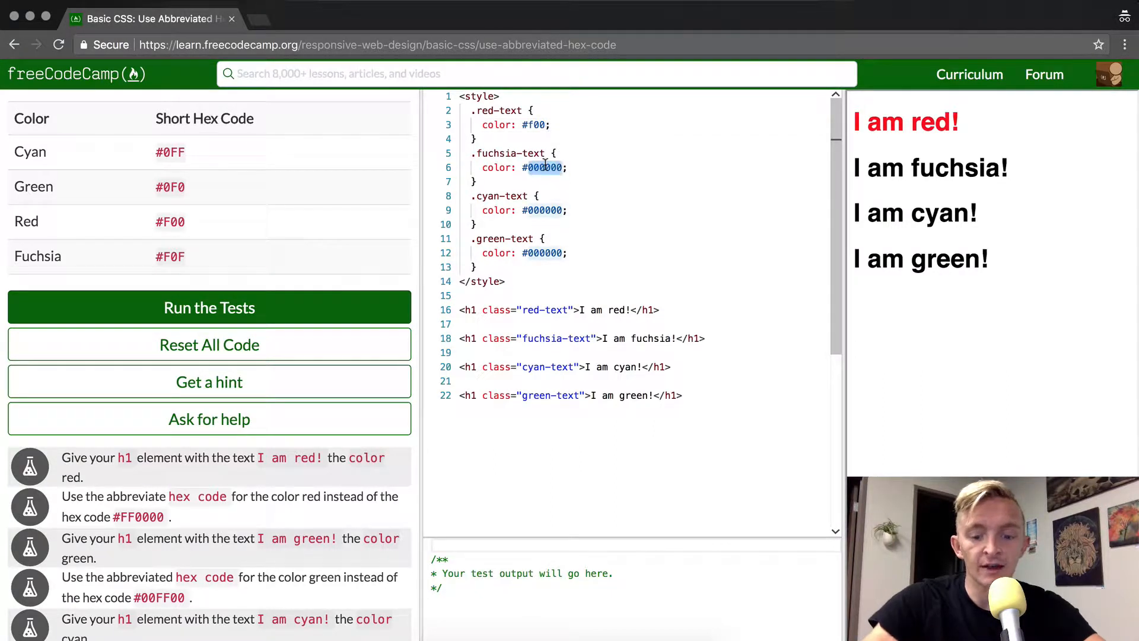
text(#f0f)
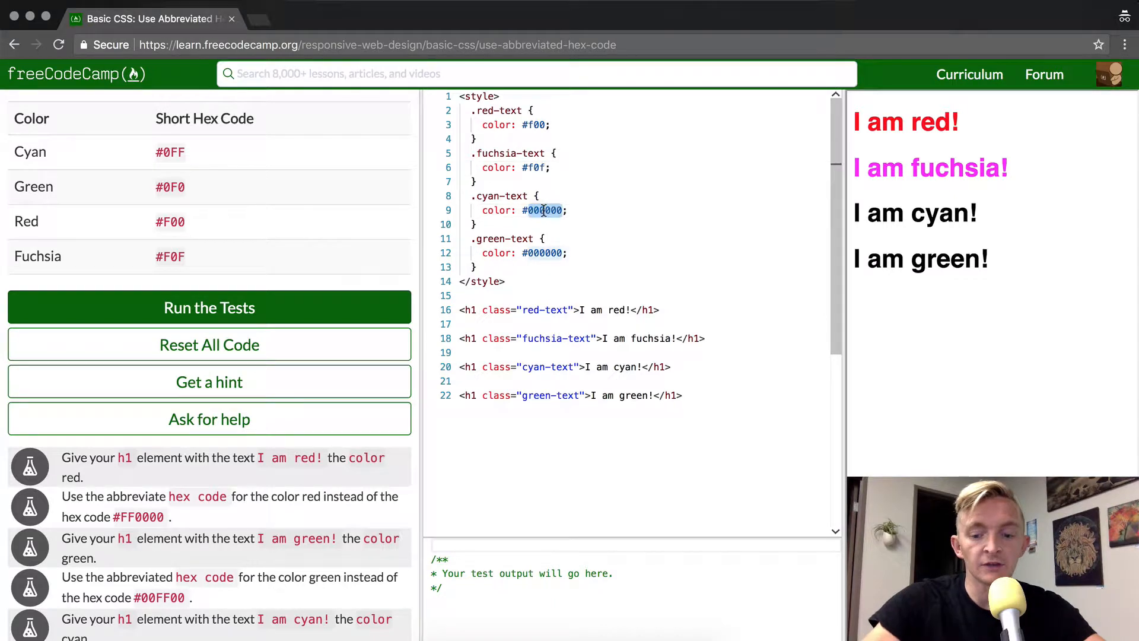
text(#0ff)
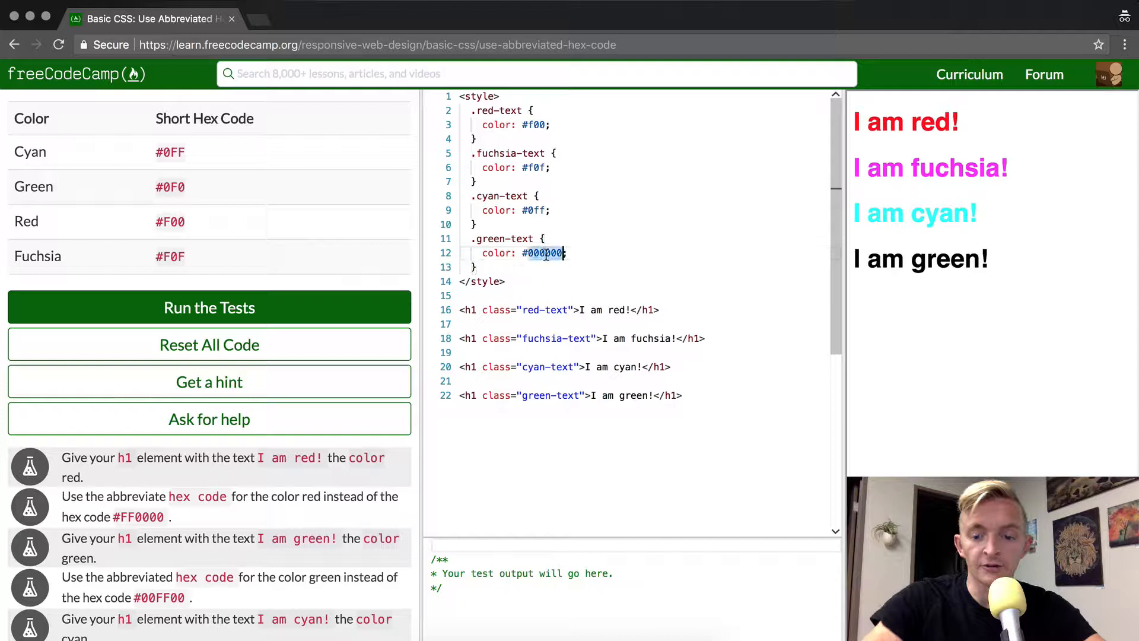
text(#0f0)
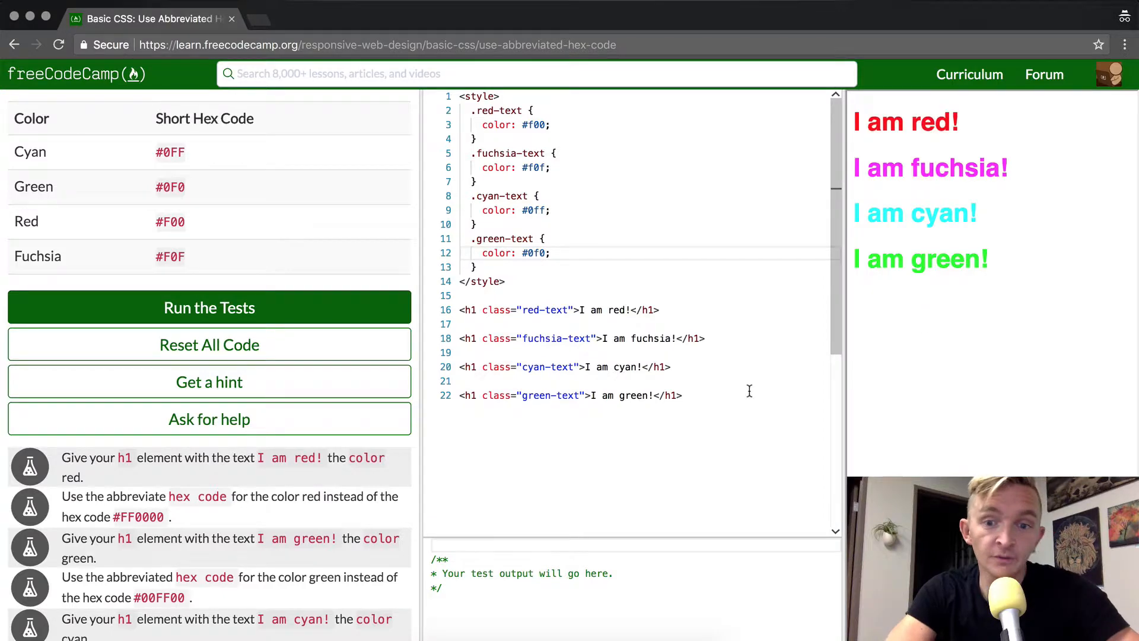
Step: Run the tests until the 'Even sad panda smiles!' success dialog appears
click(208, 306)
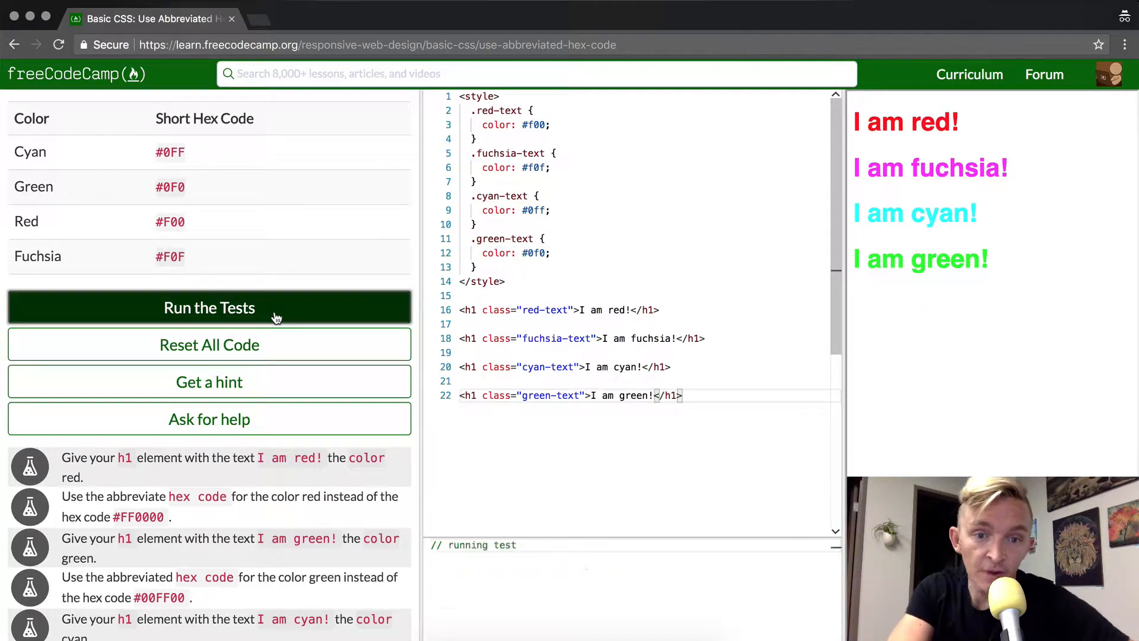
click(209, 307)
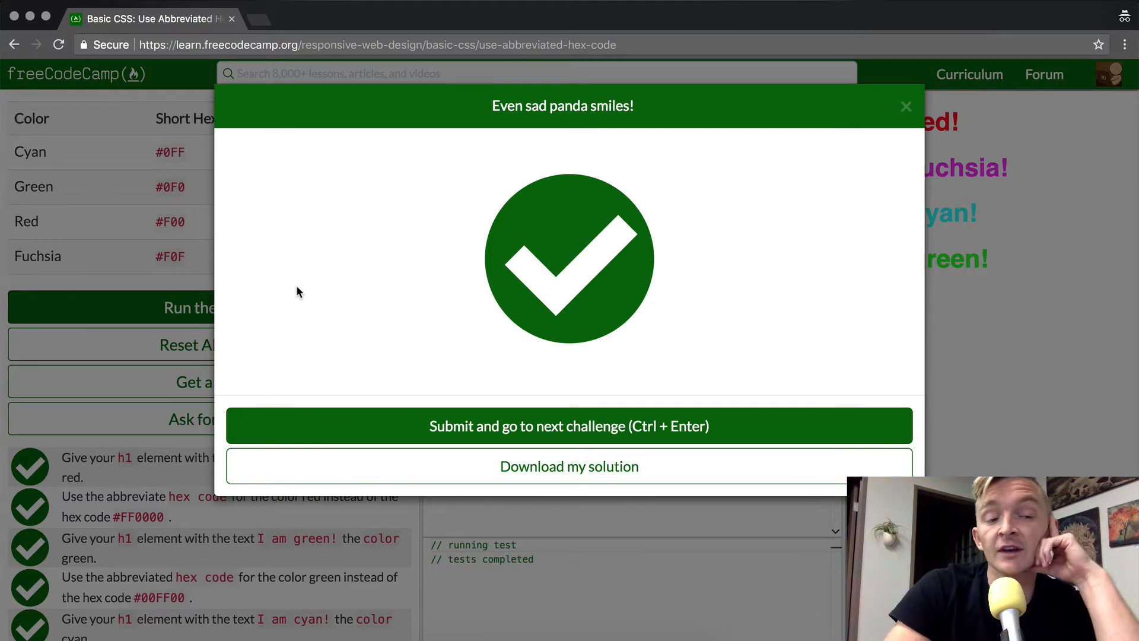
mouse_move(478, 227)
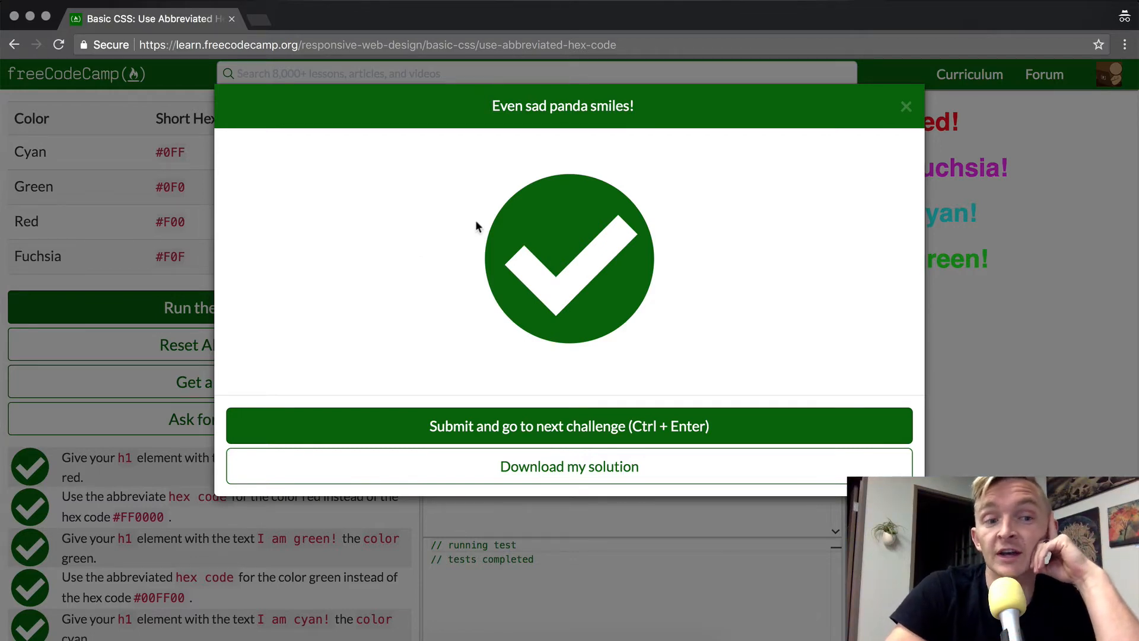